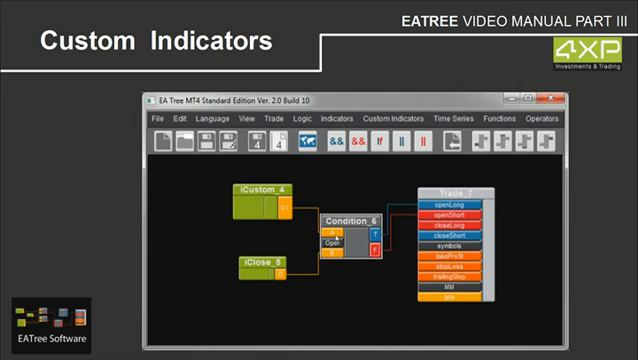
{"action": "mouse_move", "coordinate": [337, 242]}
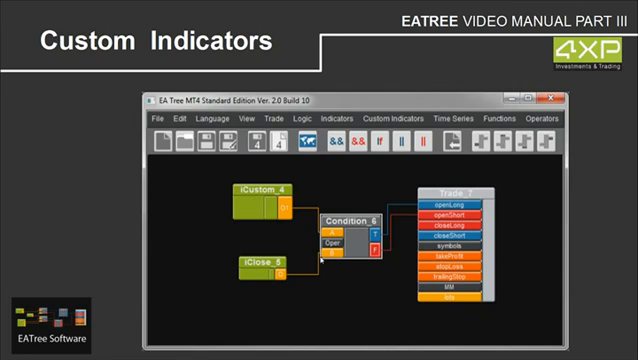
{"action": "mouse_move", "coordinate": [290, 212]}
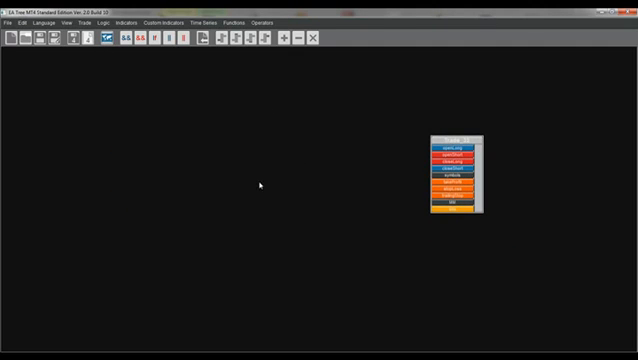
Add an AndLong group box from Logic and wire AndL_33's output to the trade box's openLong input.
{"action": "left_click", "coordinate": [91, 40]}
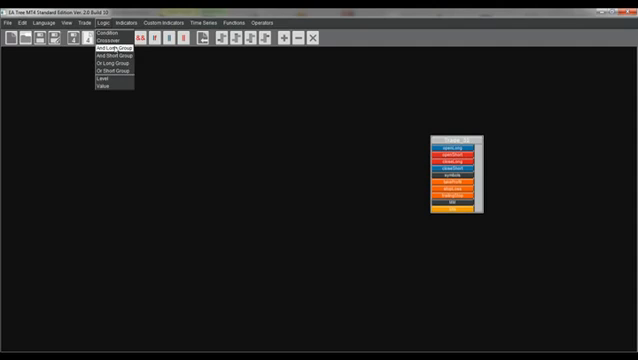
{"action": "left_click", "coordinate": [107, 48]}
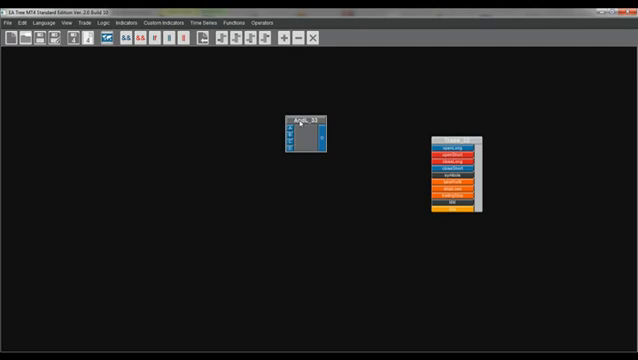
{"action": "left_click_drag", "start_coordinate": [320, 141], "coordinate": [418, 152]}
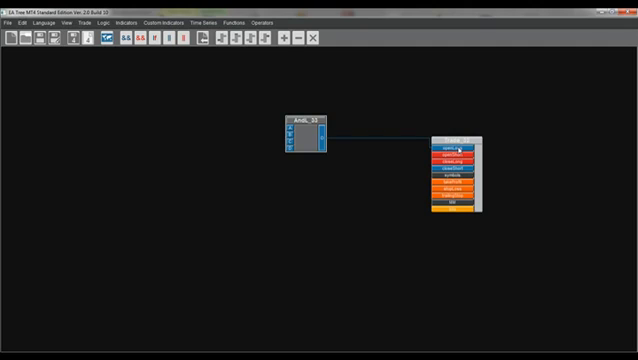
{"action": "left_click", "coordinate": [92, 18]}
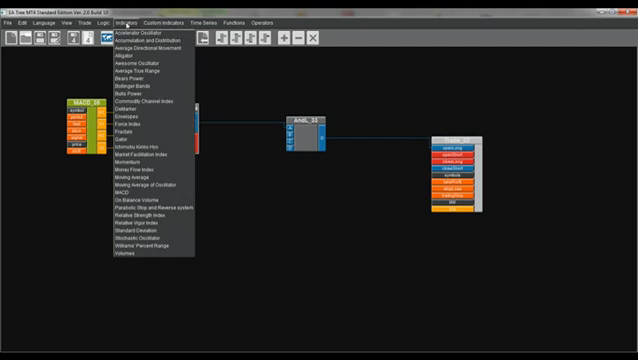
{"action": "mouse_move", "coordinate": [118, 162]}
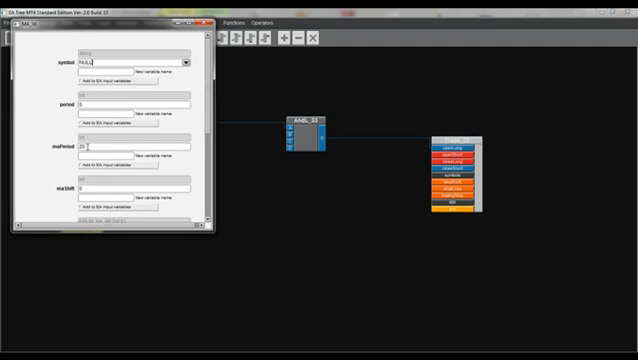
Scroll the graph to place the period-20 Moving Average and its Condition box feeding AndL_33.
{"action": "scroll", "scroll_direction": "down", "scroll_amount": 3}
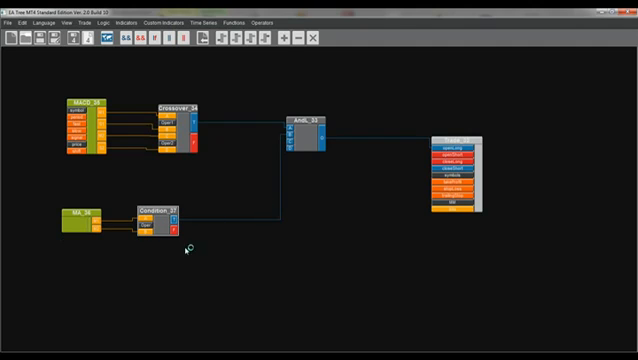
{"action": "mouse_move", "coordinate": [283, 143]}
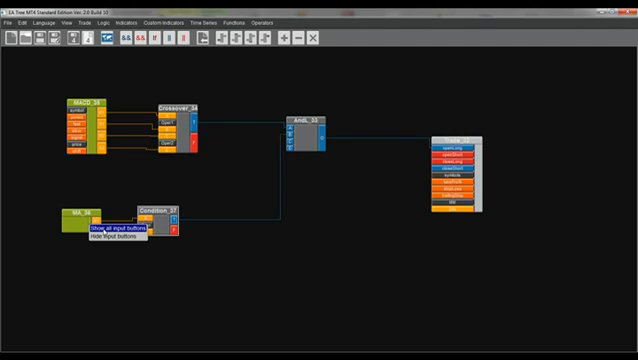
Show all input buttons on the MA_36 box, revealing symbol, period, maPeriod and method.
{"action": "left_click", "coordinate": [118, 226]}
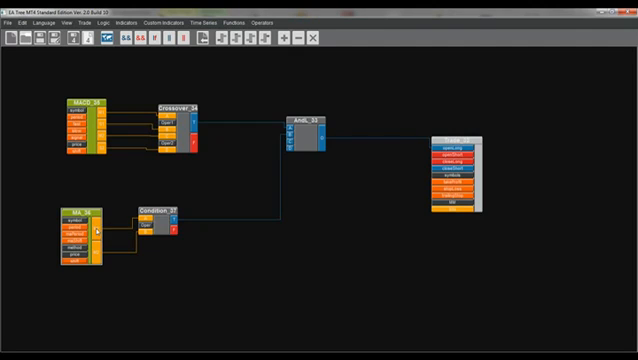
{"action": "mouse_move", "coordinate": [88, 238]}
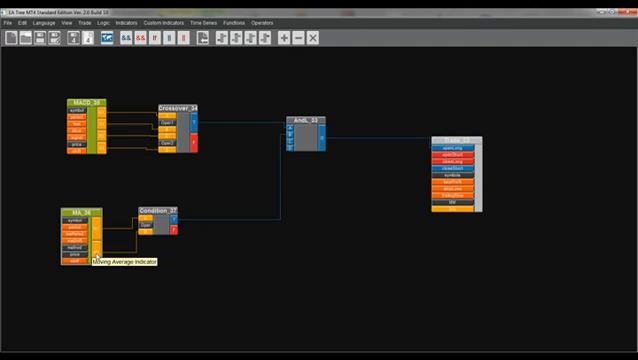
{"action": "mouse_move", "coordinate": [538, 192]}
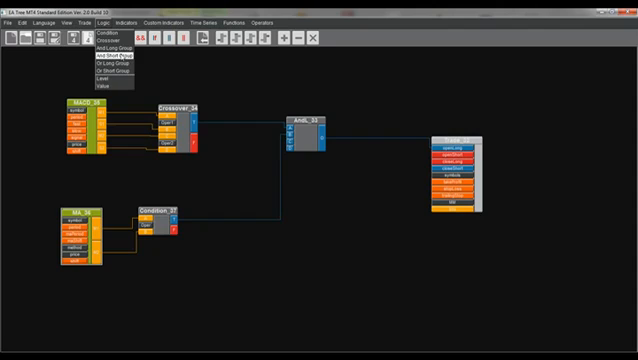
Add an AndShort group box AndS_38 fed by Crossover F and Condition F, wired to the trade box.
{"action": "left_click", "coordinate": [120, 57]}
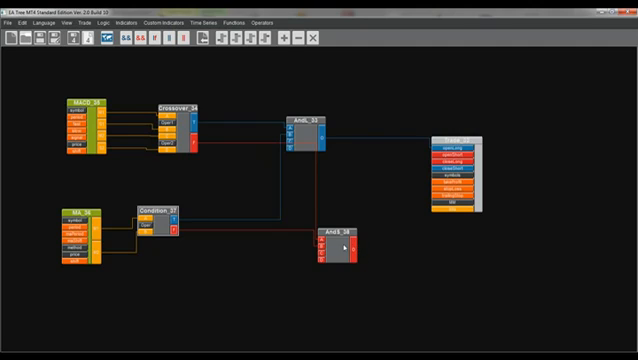
{"action": "mouse_move", "coordinate": [386, 258]}
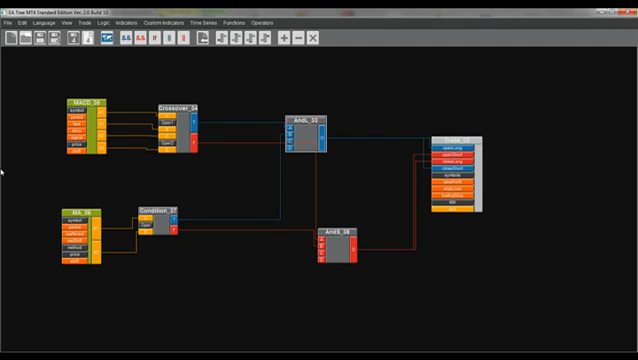
{"action": "left_click", "coordinate": [8, 18]}
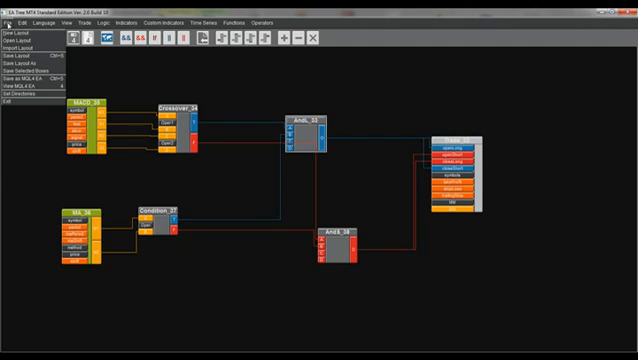